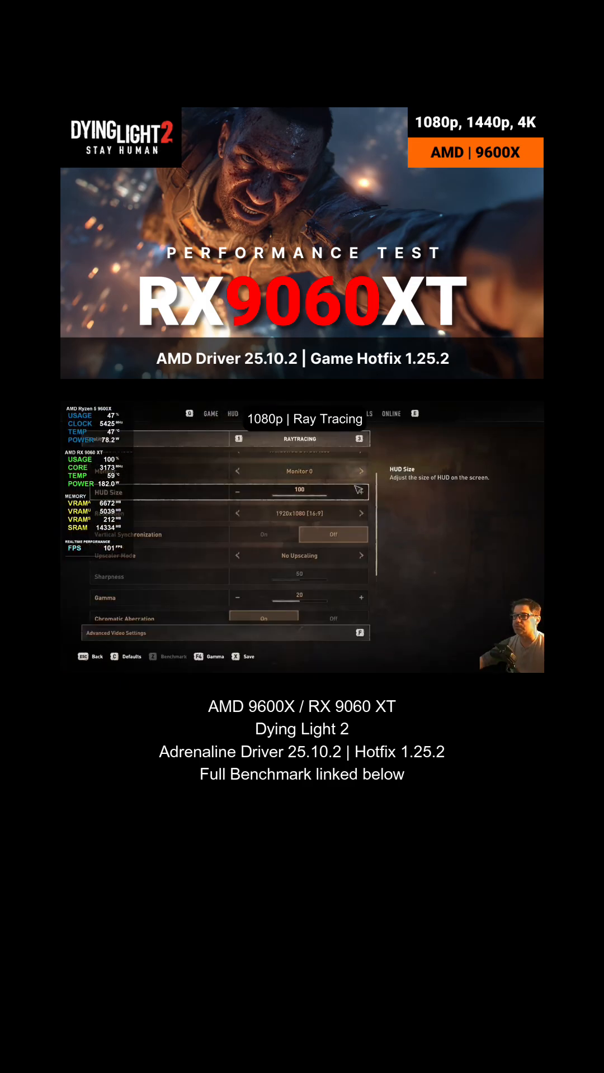
- Switch the upscaler from XeSS Quality to No Upscaling under the High Quality Ray Tracing preset
{"action": "scroll", "scroll_direction": "up", "scroll_amount": 3}
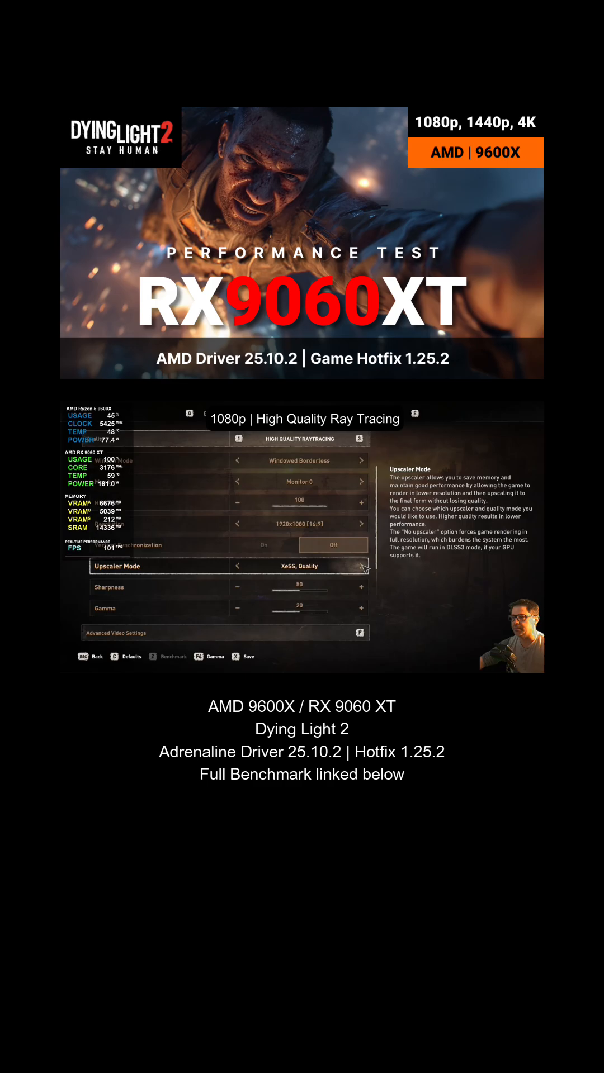
{"action": "left_click", "coordinate": [237, 566]}
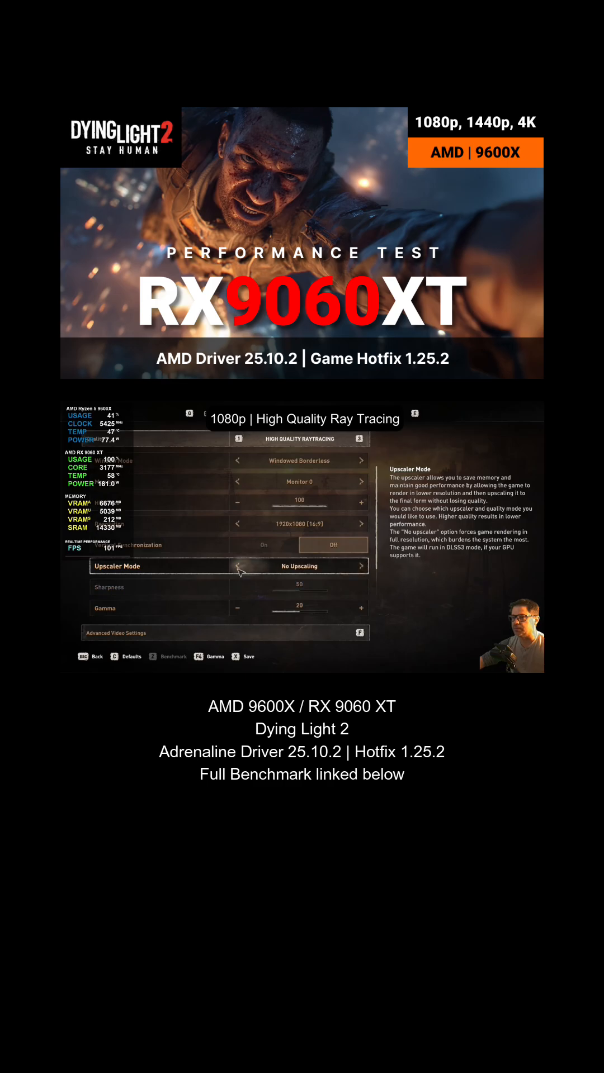